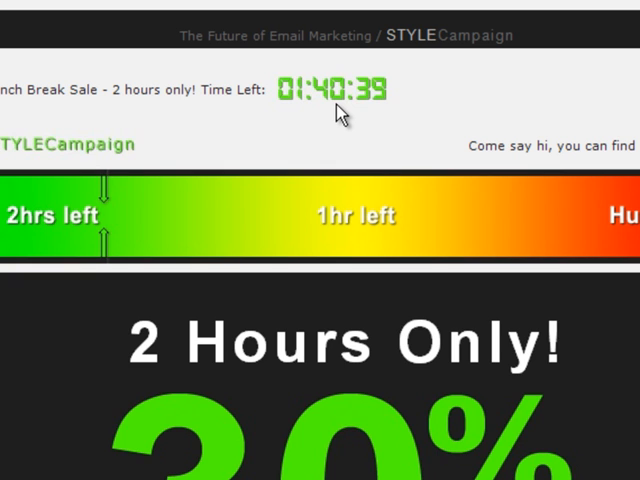
mouse_move(340, 115)
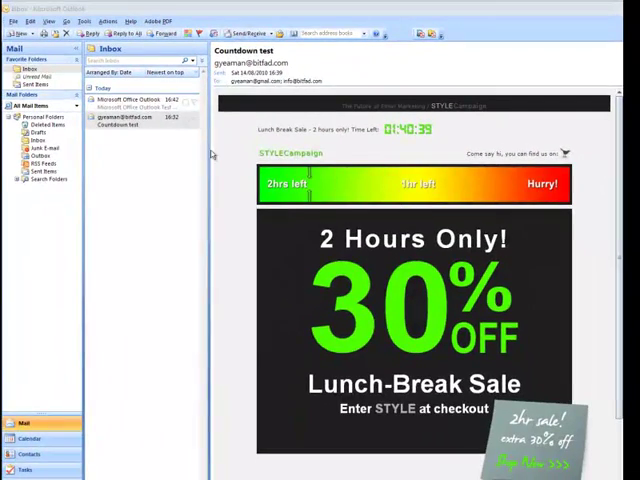
- Switch to the Outlook test message, then back to the Countdown test email so its timer reloads
click(130, 105)
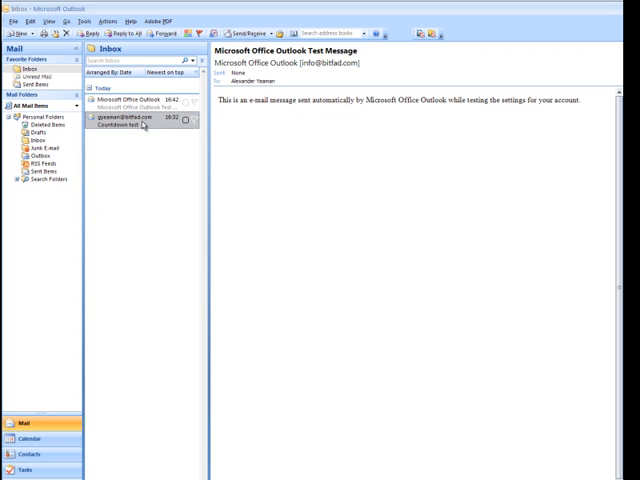
click(120, 125)
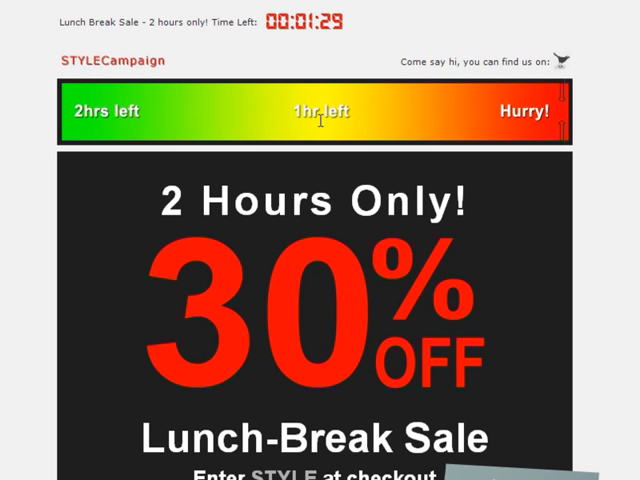
mouse_move(357, 260)
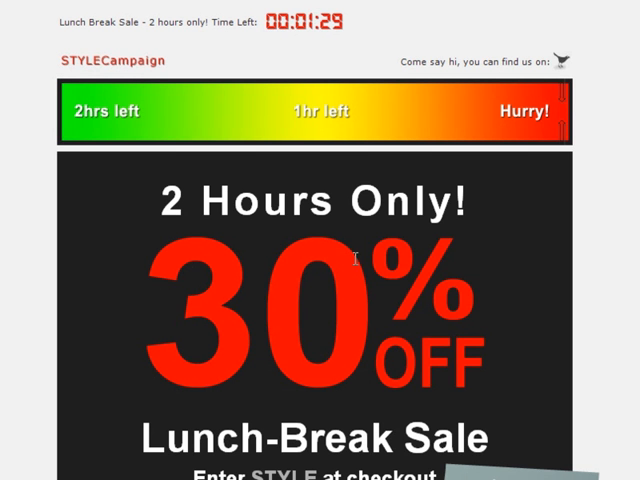
mouse_move(418, 312)
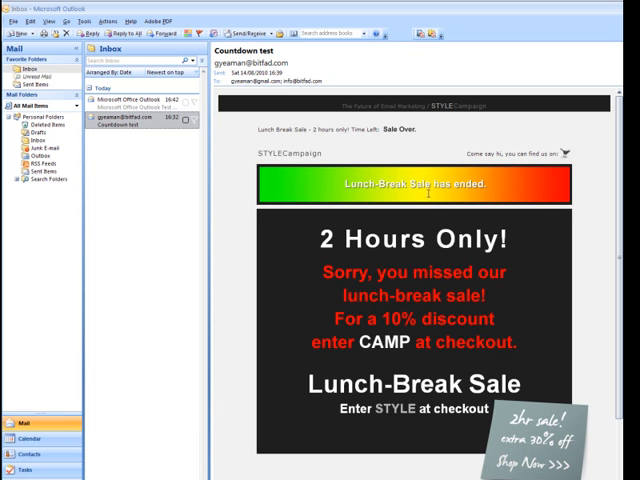
mouse_move(419, 139)
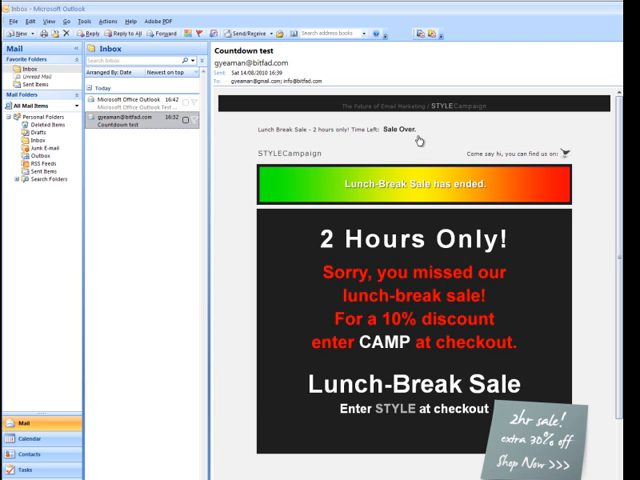
mouse_move(445, 175)
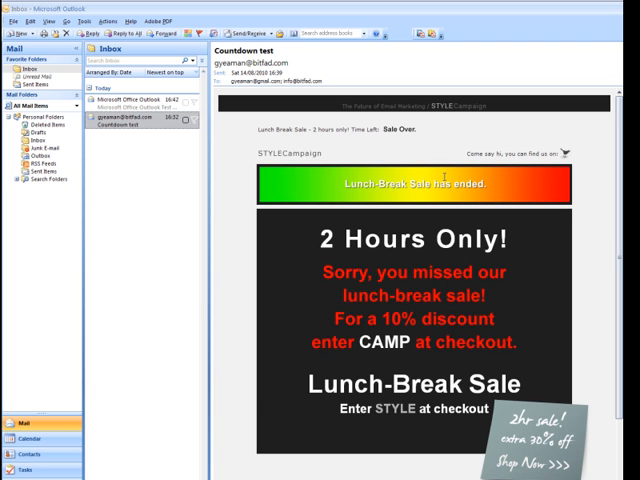